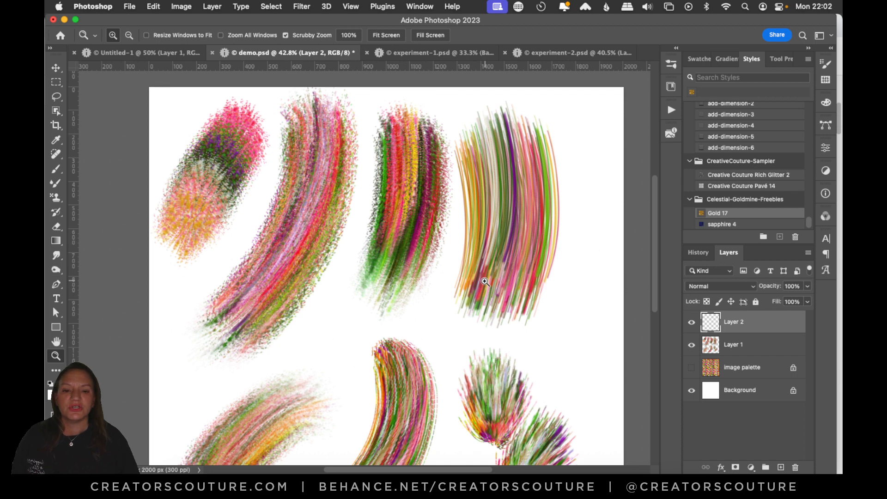
Paint curved and S-shaped multicolored test strokes with 'brush loaded with colors v1' using the Mixer Brush.
scroll(down, 3)
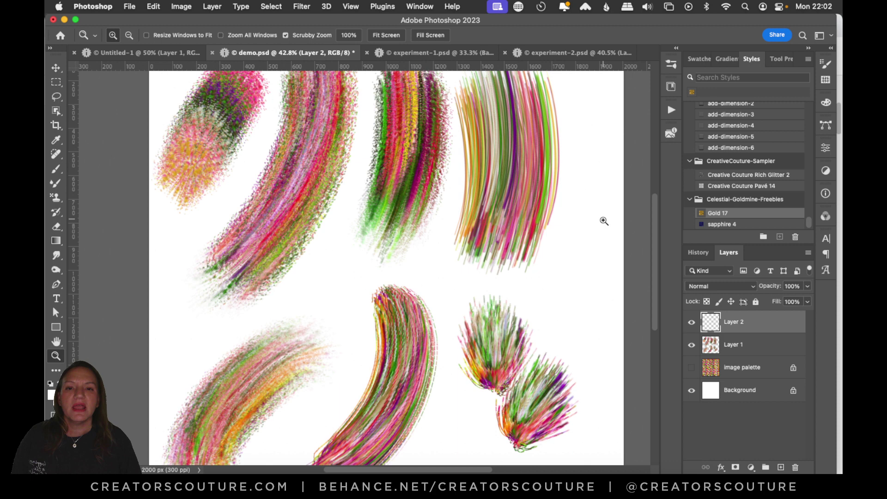
mouse_move(587, 223)
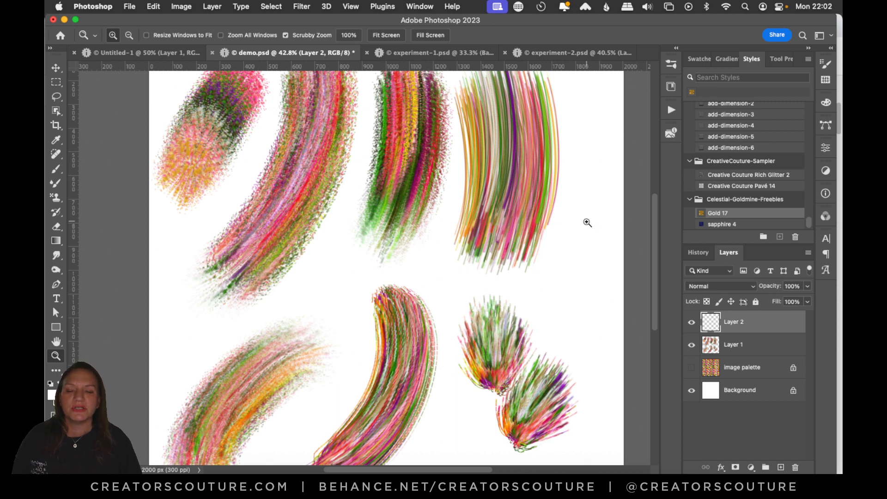
mouse_move(584, 223)
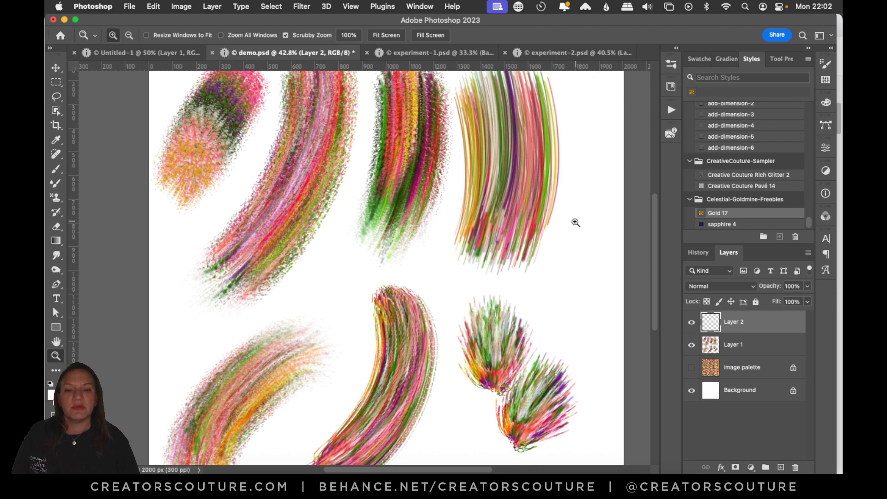
mouse_move(565, 220)
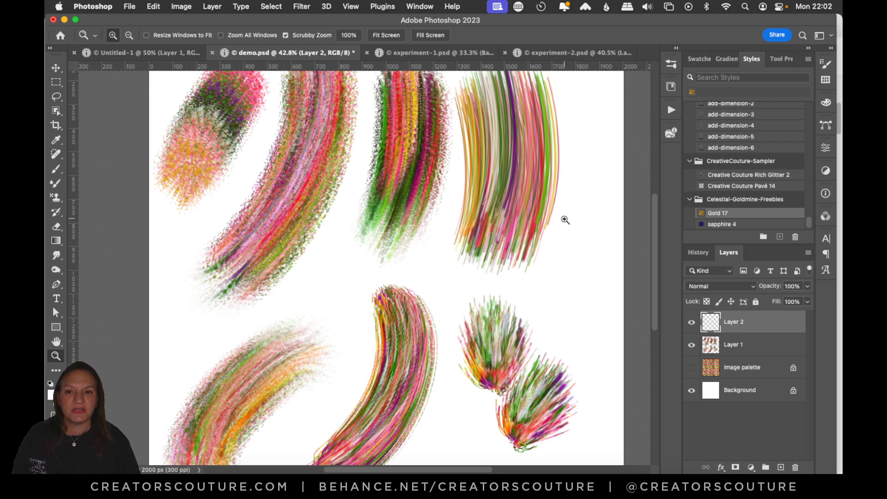
mouse_move(569, 231)
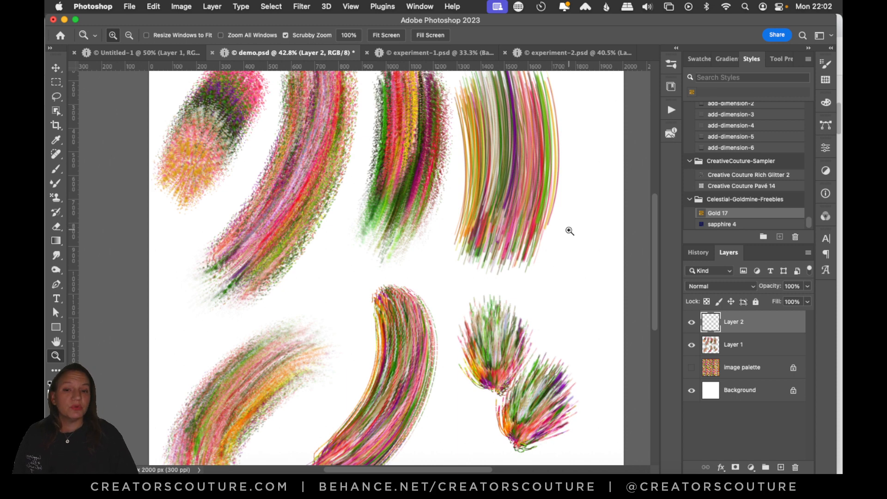
mouse_move(557, 230)
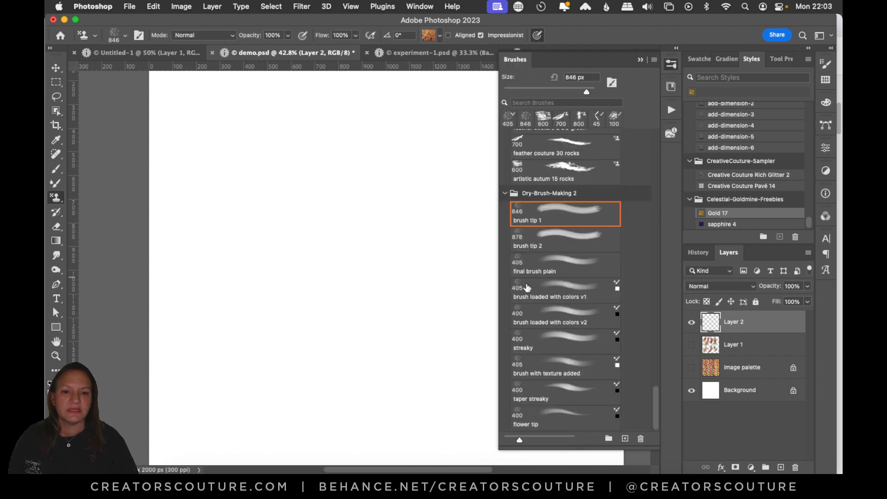
mouse_move(580, 299)
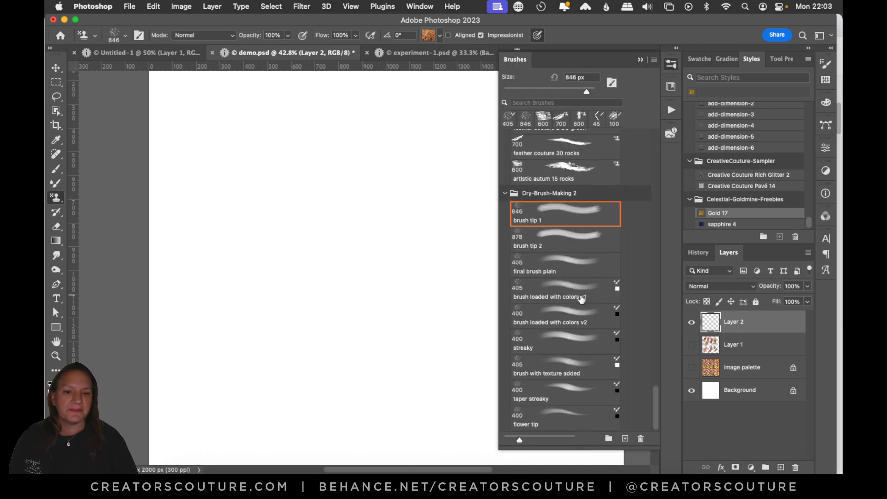
click(566, 290)
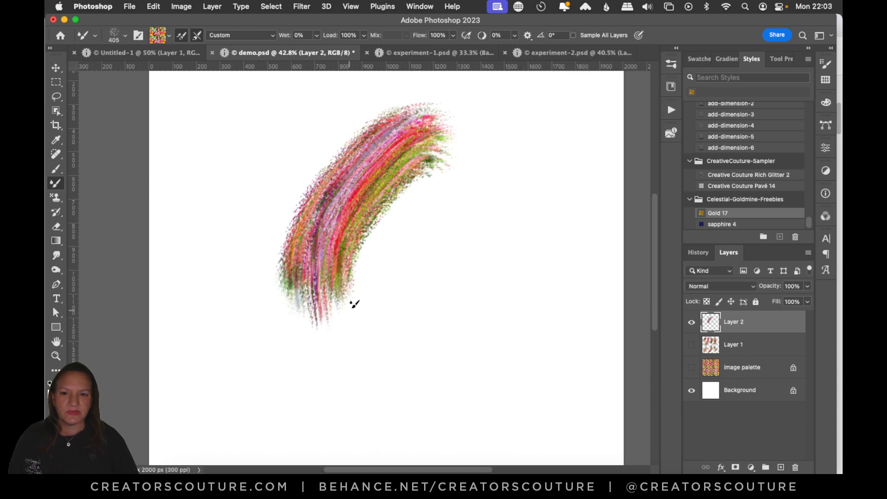
drag(354, 304, 328, 332)
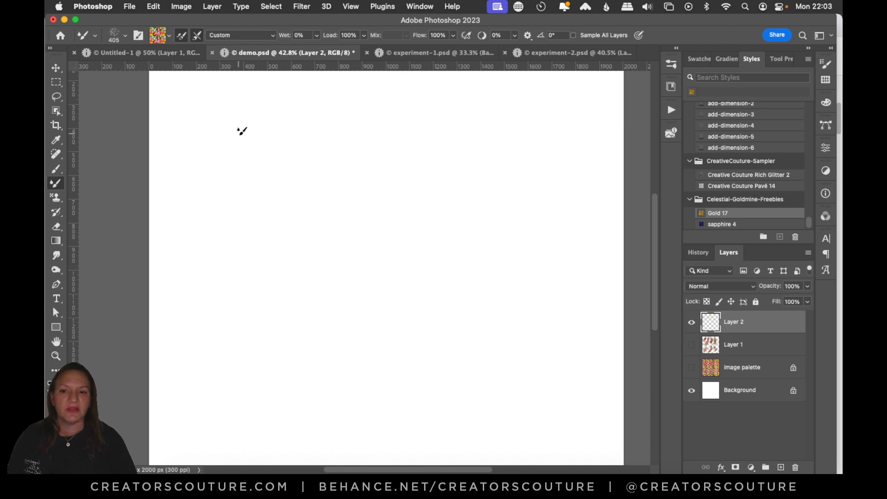
drag(238, 130, 320, 390)
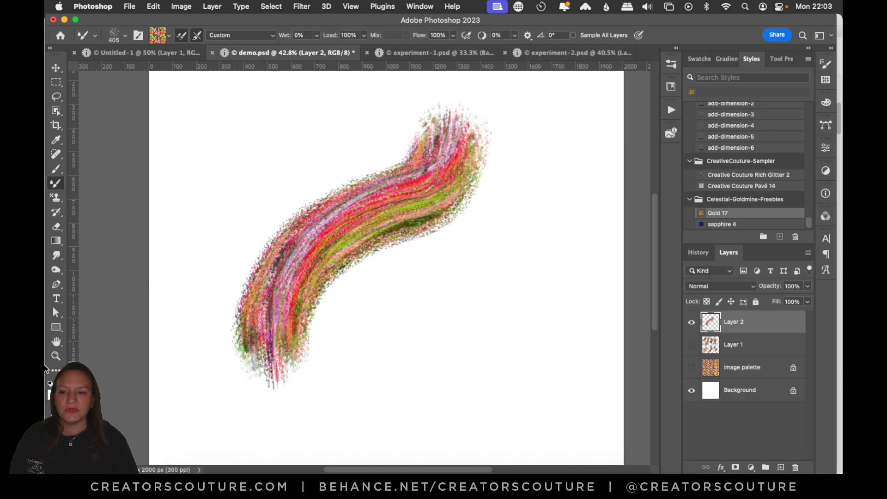
click(55, 356)
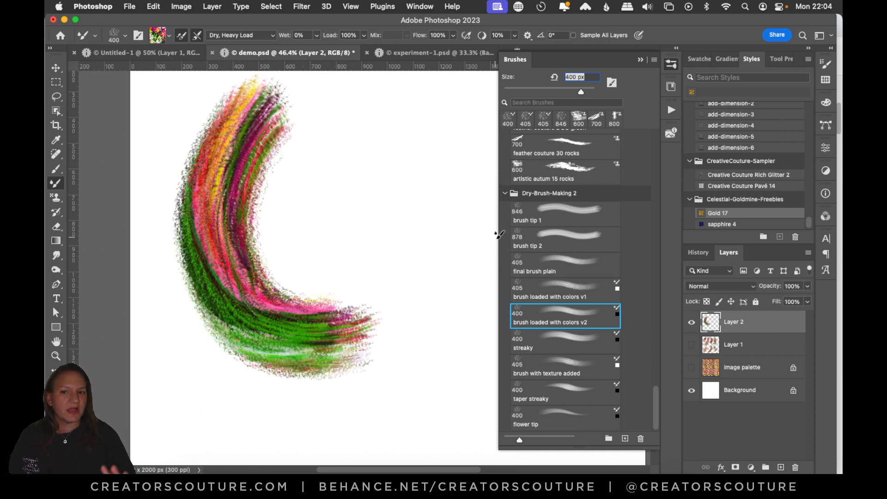
Show the flower-photo palette layer briefly, then hide it again before choosing the 'streaky' preset.
click(691, 368)
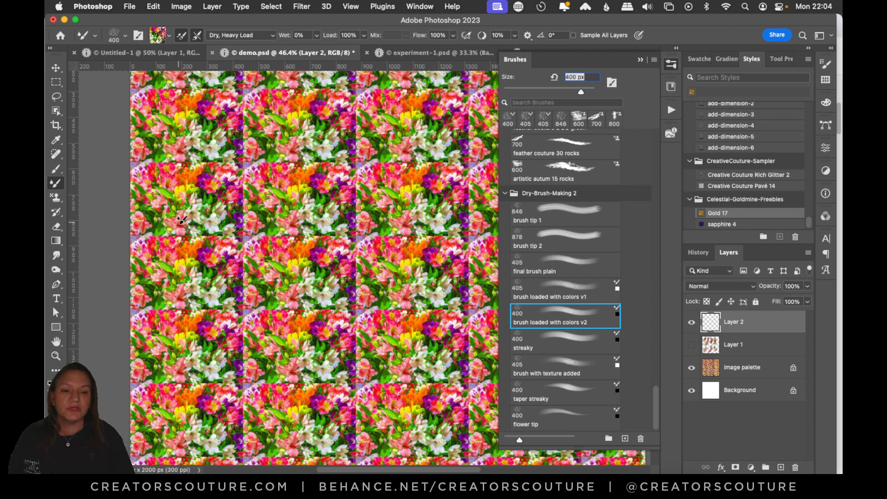
click(560, 341)
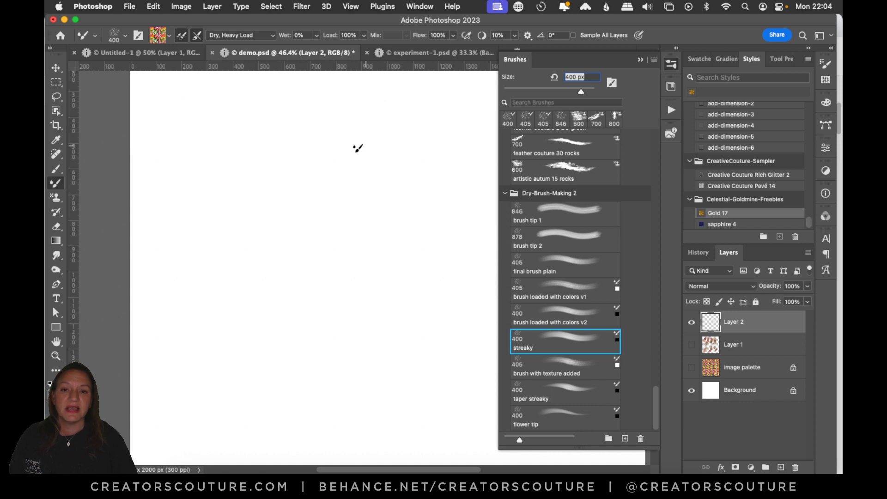
mouse_move(393, 133)
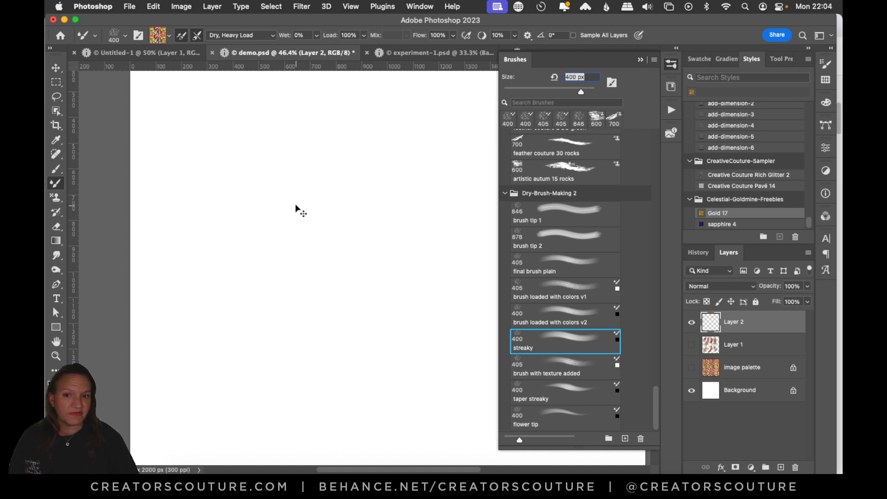
Paint a swirling streaky stroke, test the textured preset, then select 'taper streaky' with Dry, Heavy Load.
drag(283, 198, 271, 232)
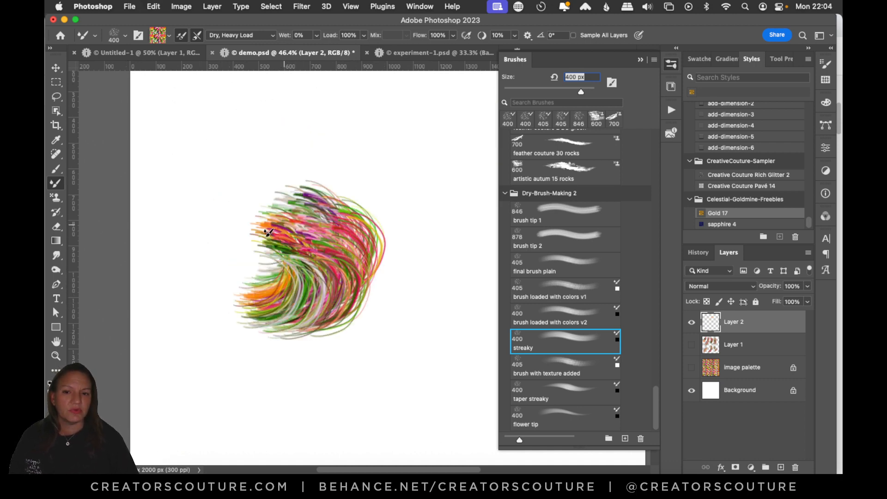
drag(266, 232, 243, 311)
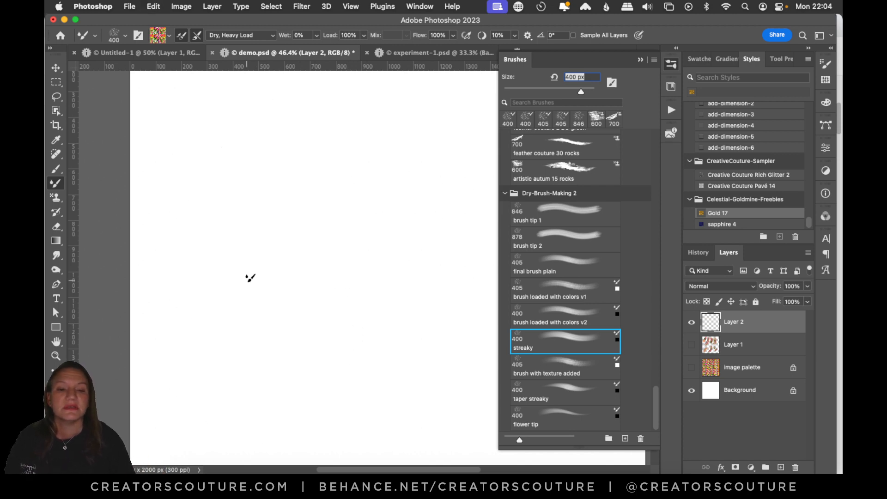
click(564, 368)
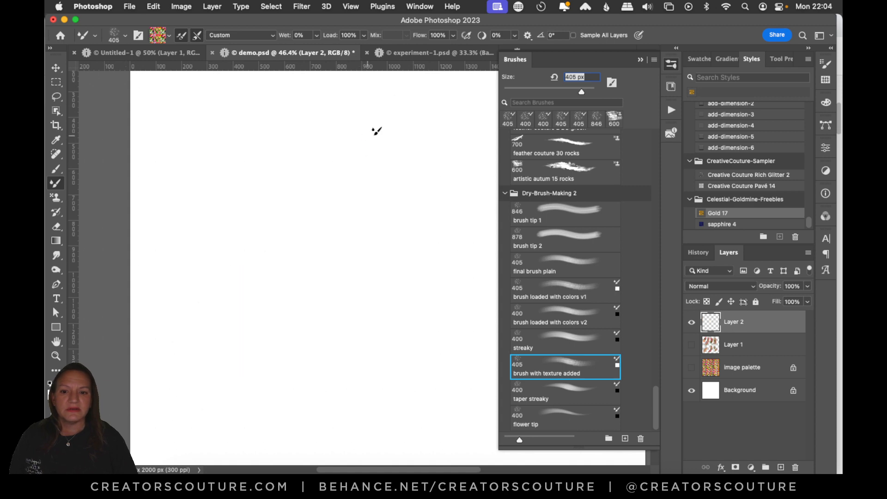
drag(373, 130, 218, 382)
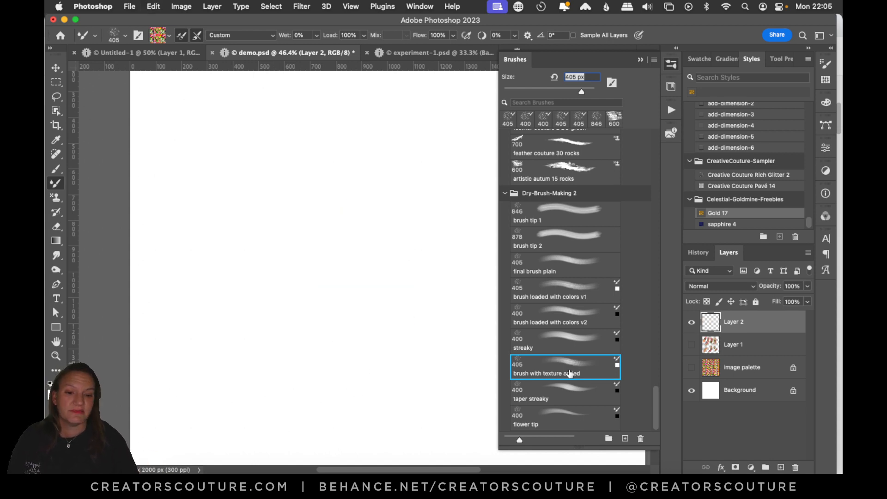
click(530, 392)
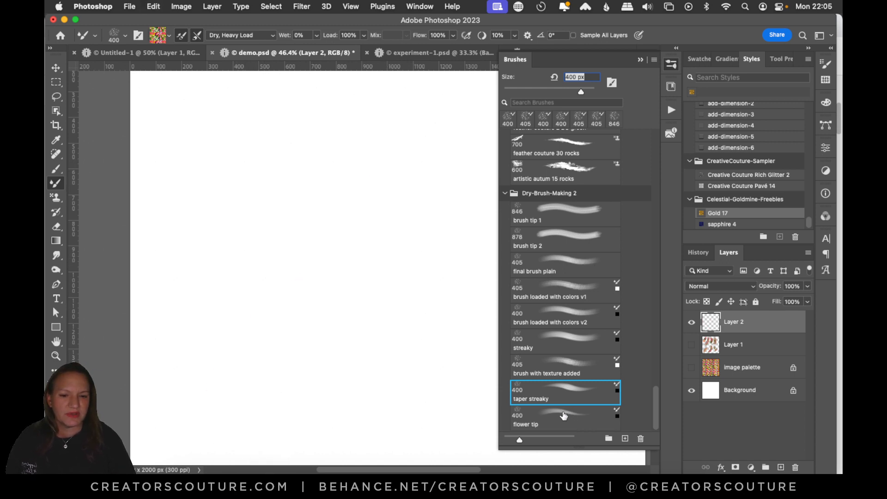
Paint multicolored grass-like tufts with the 'flower tip' preset, then switch to experiment-1.psd.
click(563, 418)
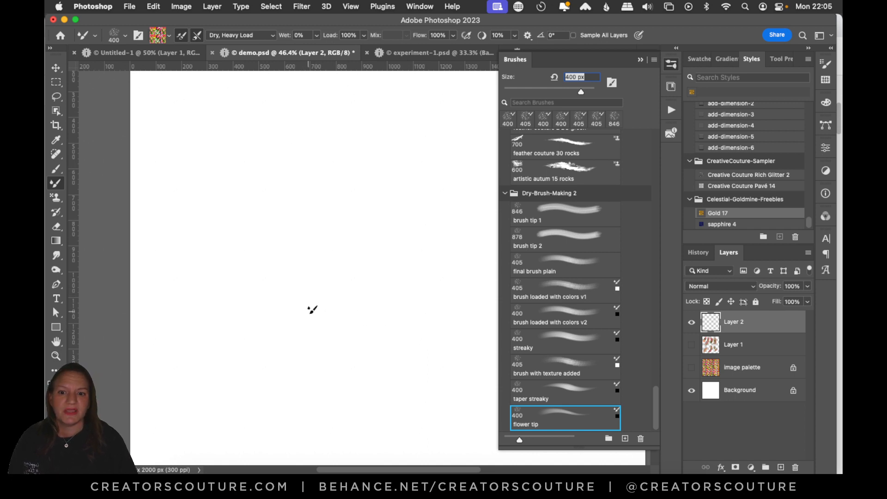
click(307, 216)
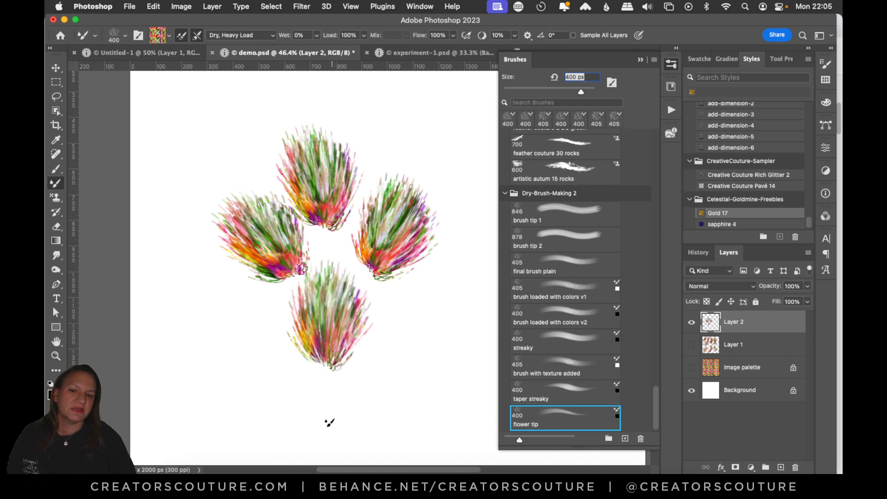
mouse_move(446, 199)
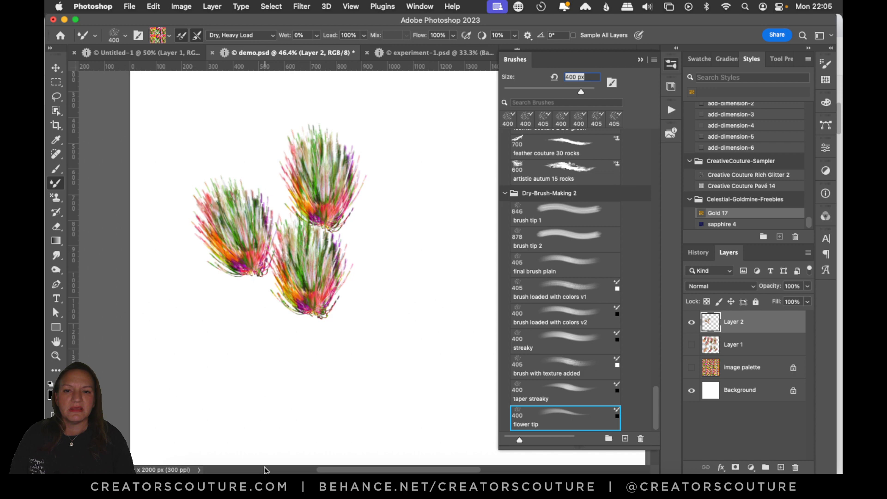
click(430, 52)
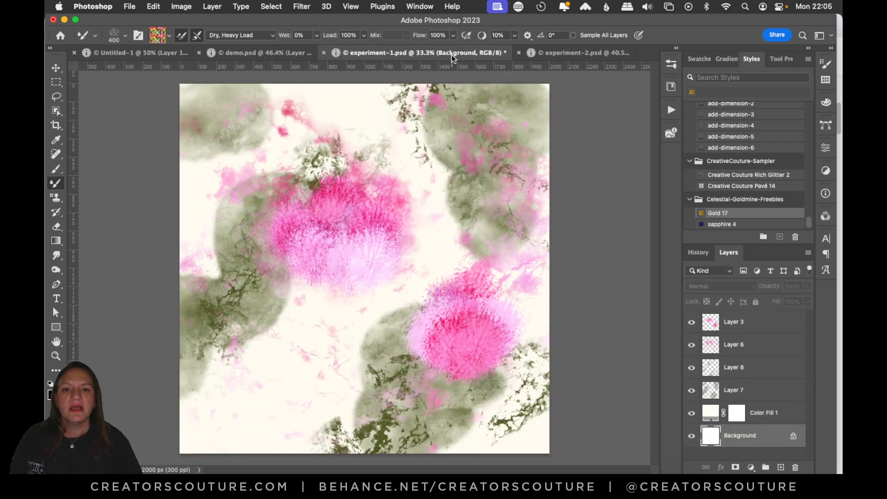
mouse_move(300, 280)
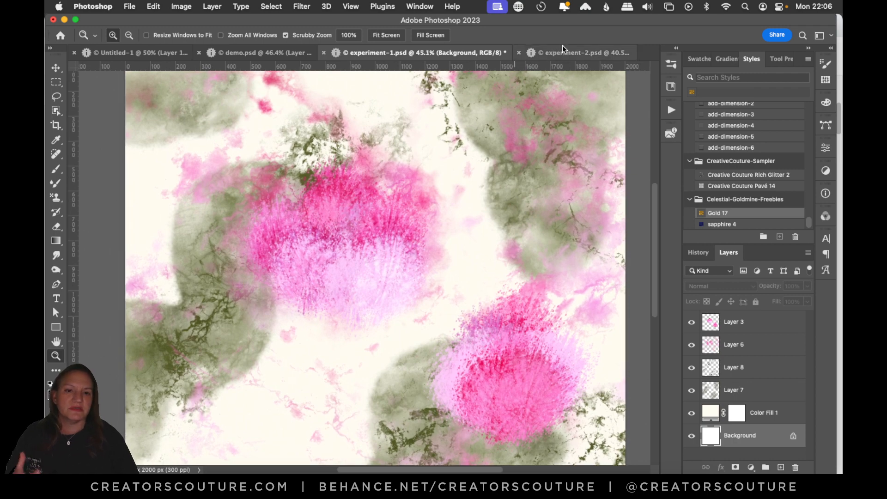
View the teal tuft painting in experiment-2.psd, then return to demo.psd.
click(581, 52)
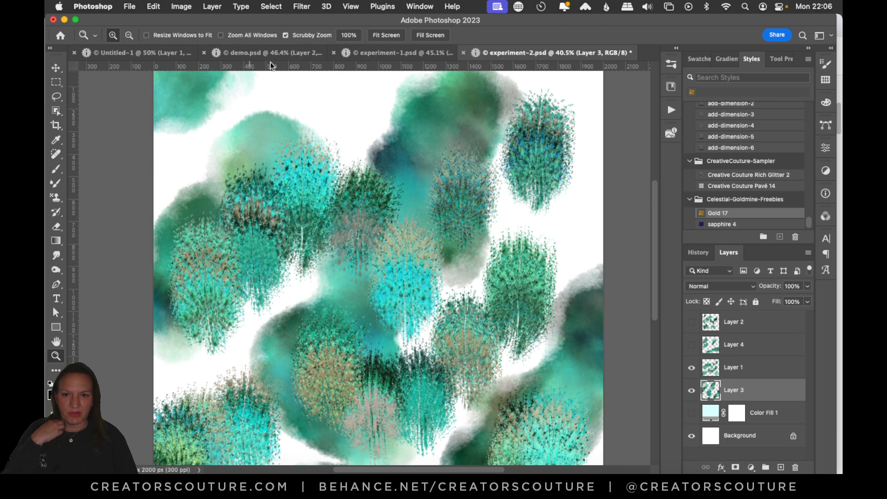
click(271, 52)
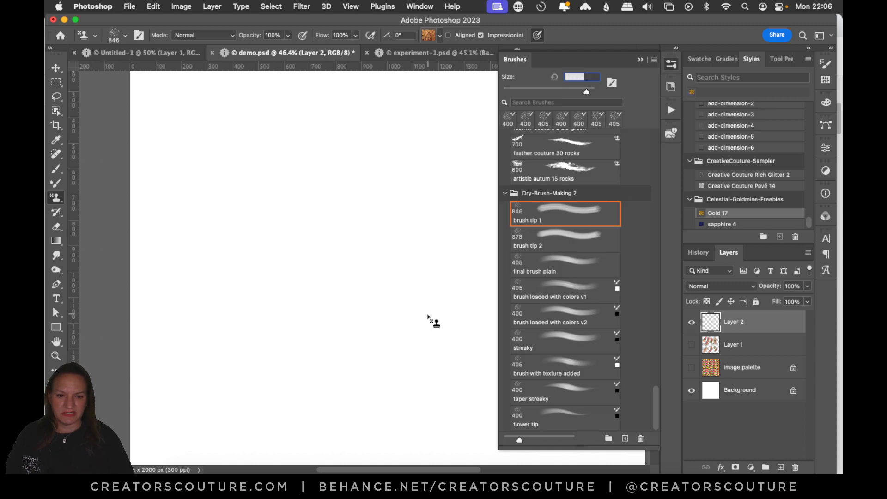
mouse_move(579, 267)
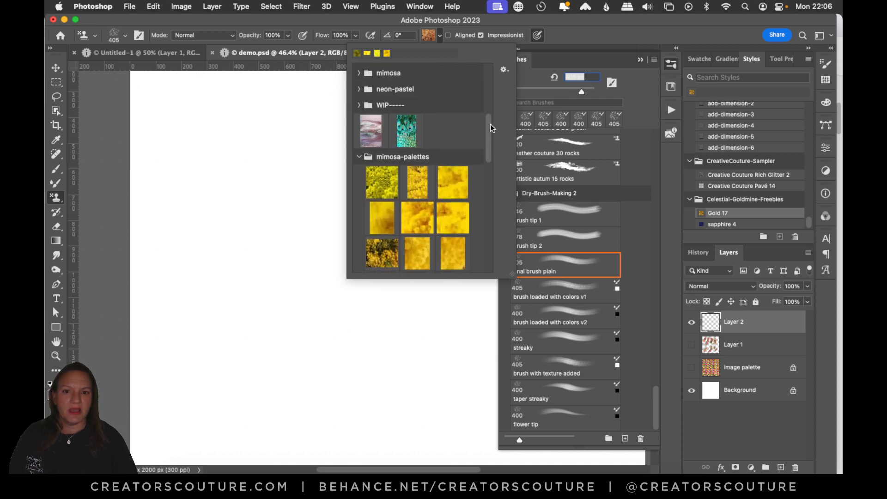
Stamp teal-and-green tufts with the 'final brush plain' Pattern Stamp using a teal sample pattern.
click(407, 130)
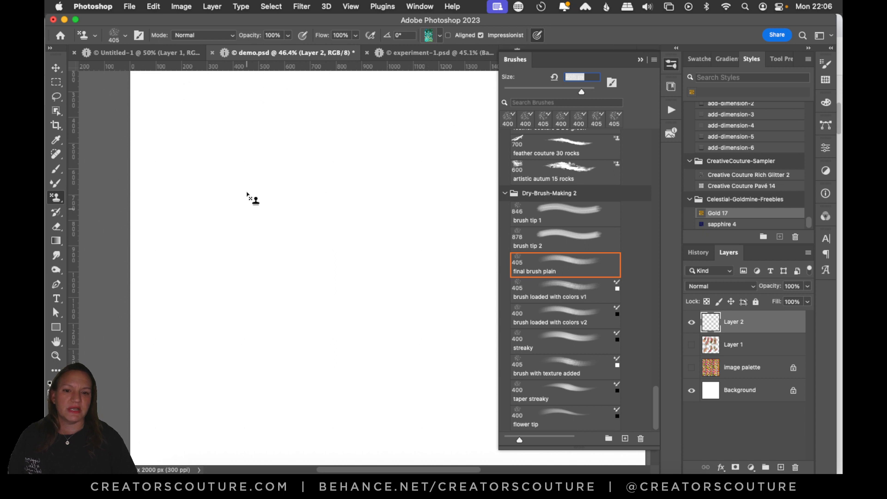
click(255, 203)
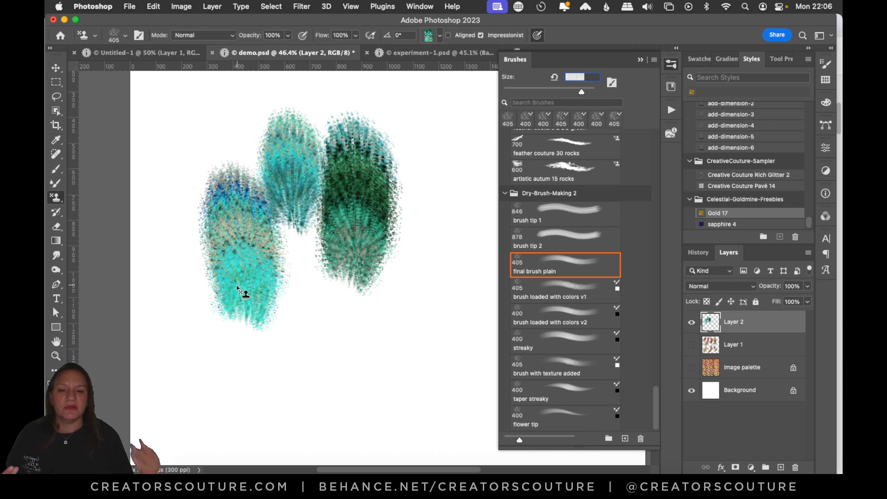
mouse_move(404, 113)
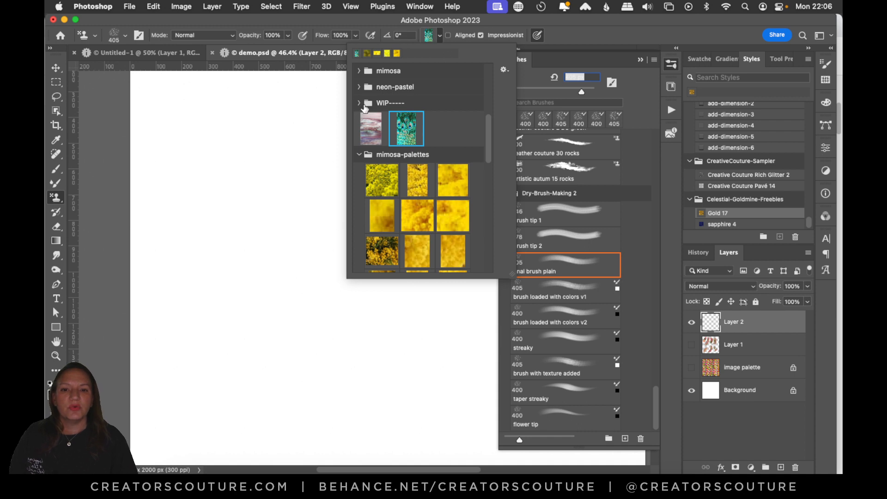
Choose the pink rose pattern from the WIP folder and build up an overlapping pink blossom shape.
click(359, 103)
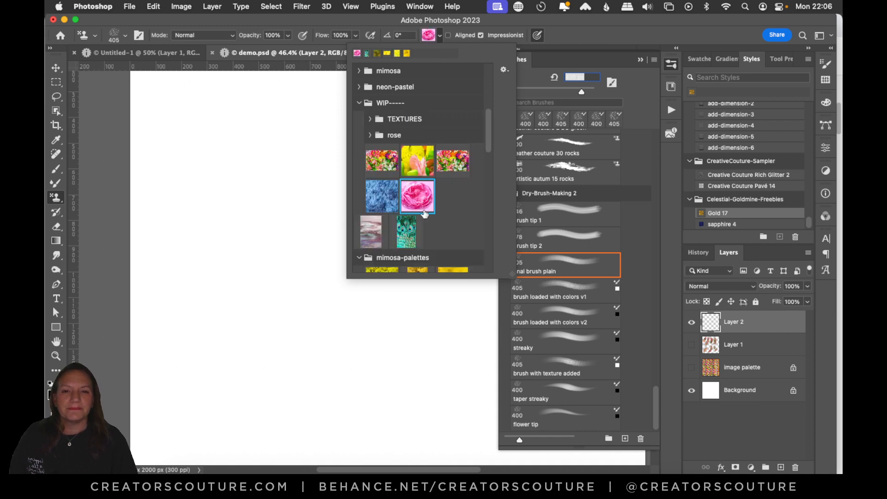
mouse_move(502, 22)
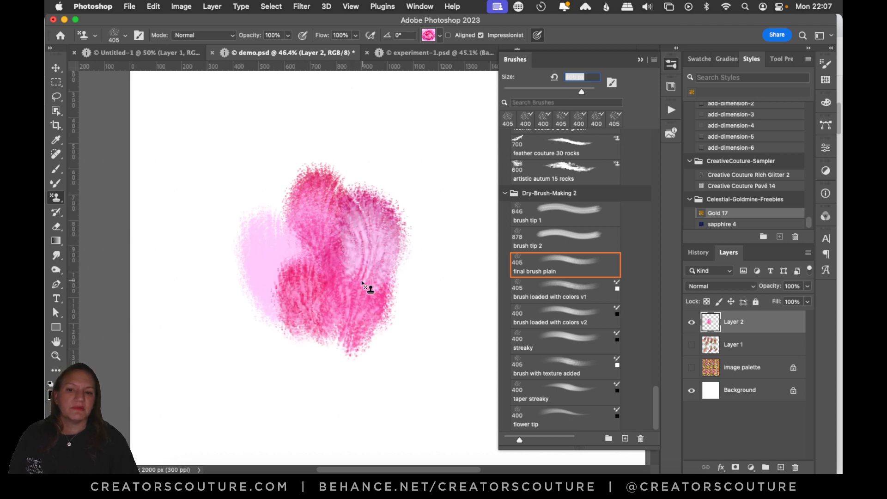
drag(363, 283, 351, 348)
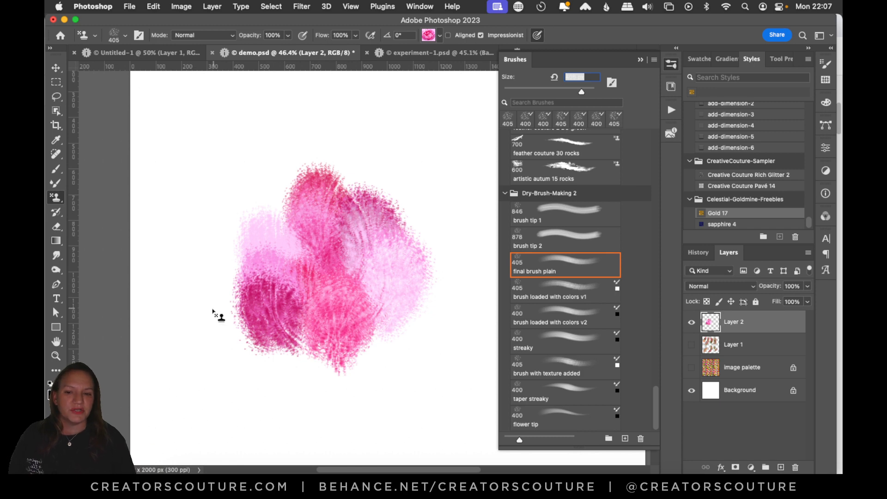
mouse_move(215, 295)
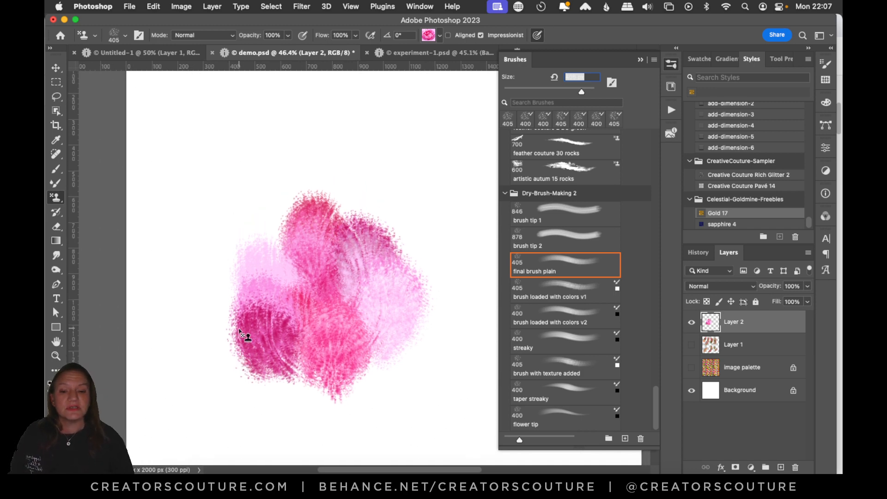
drag(243, 333, 237, 390)
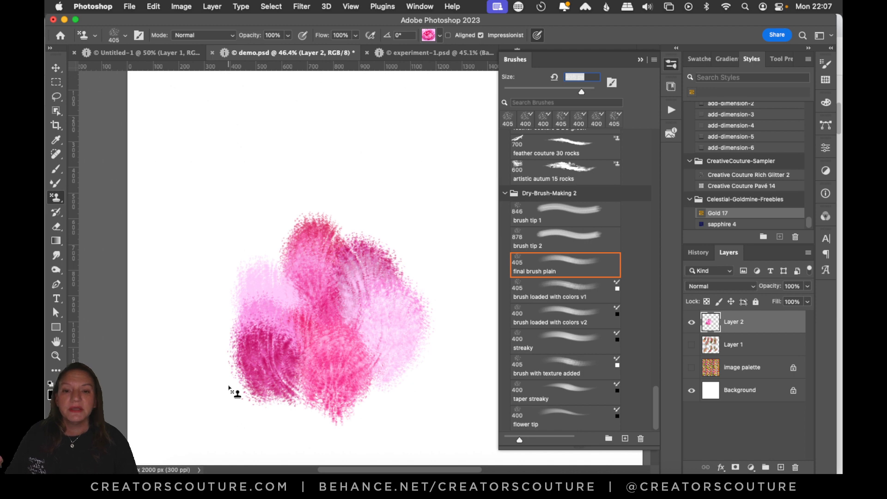